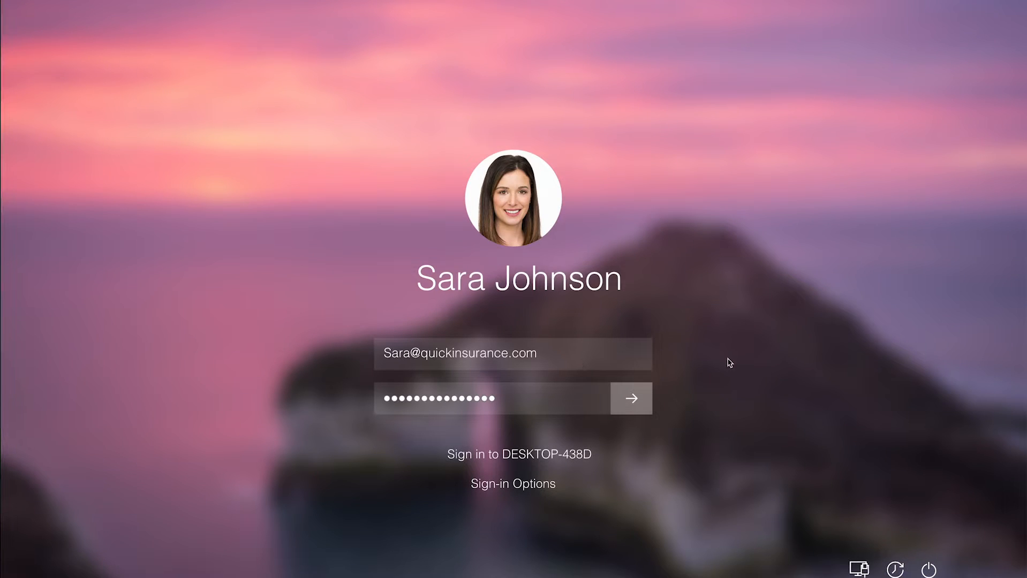
# - Sign in from the Windows lock screen to reach the desktop welcome greeting
pyautogui.click(630, 398)
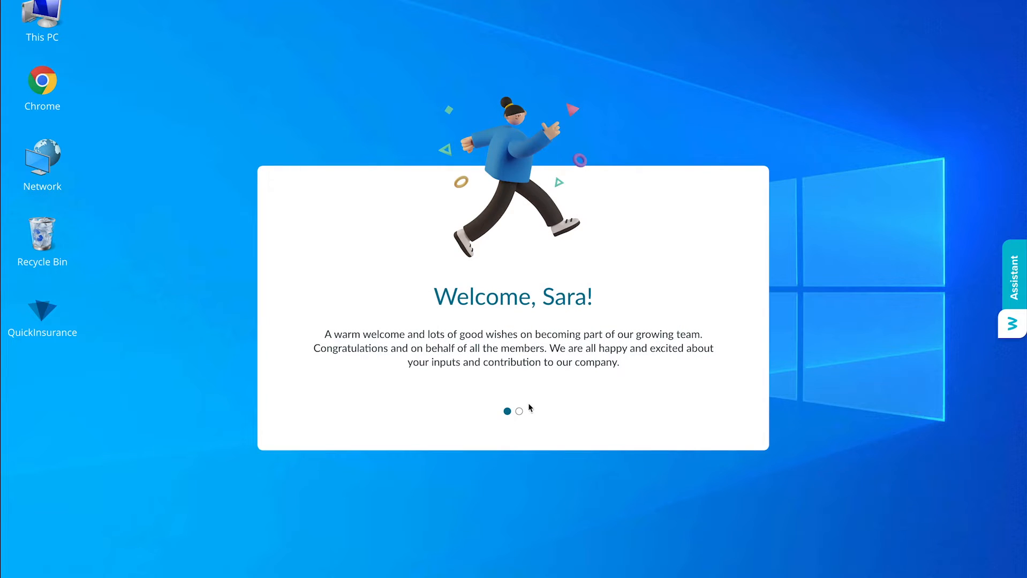
# - Advance the welcome carousel and continue past the 'Say Hello to your manager!' slide
pyautogui.click(518, 411)
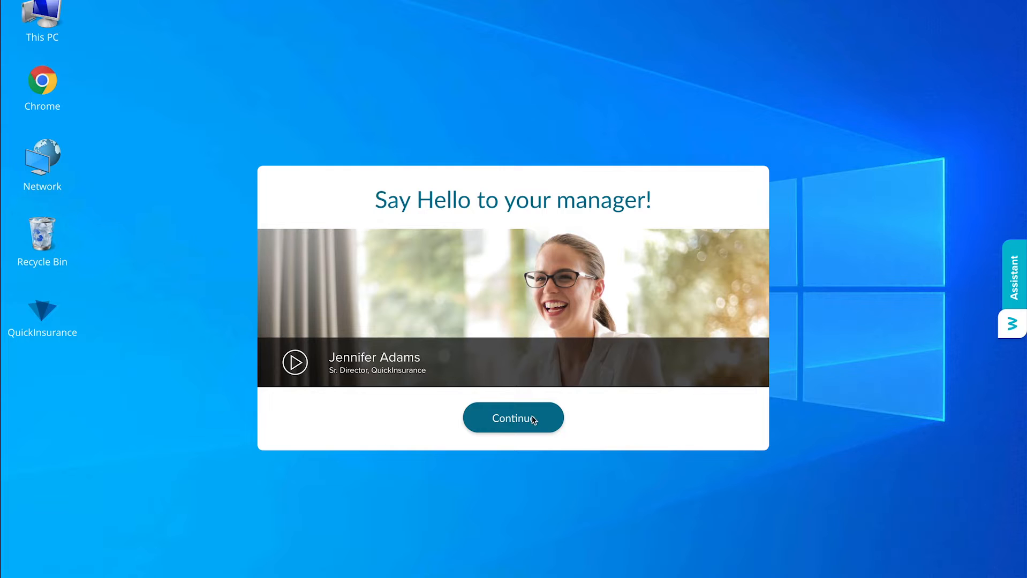
pyautogui.click(513, 418)
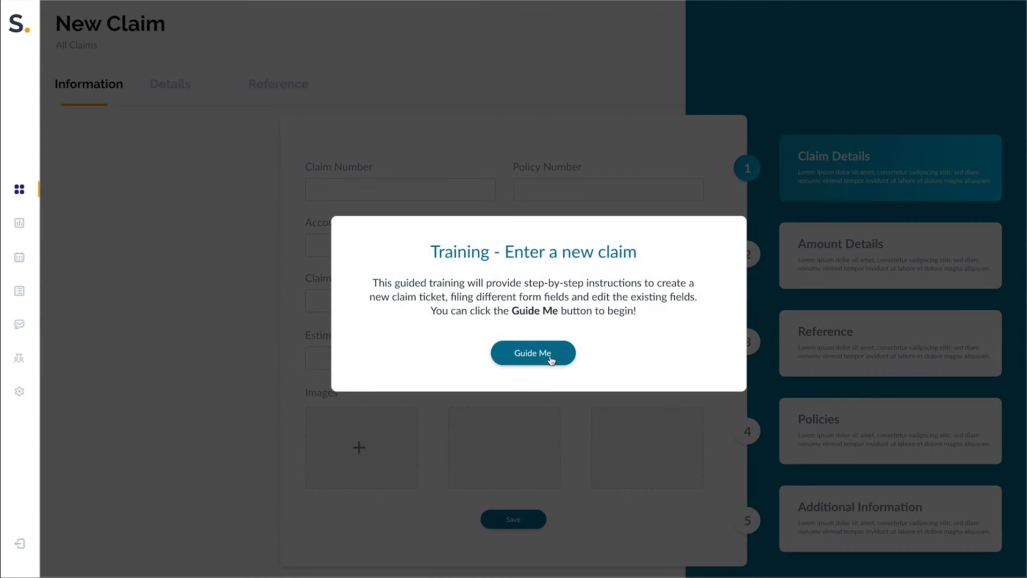
# - Start the guided new-claim training with Guide Me and step through its Claim Number tooltip
pyautogui.click(534, 354)
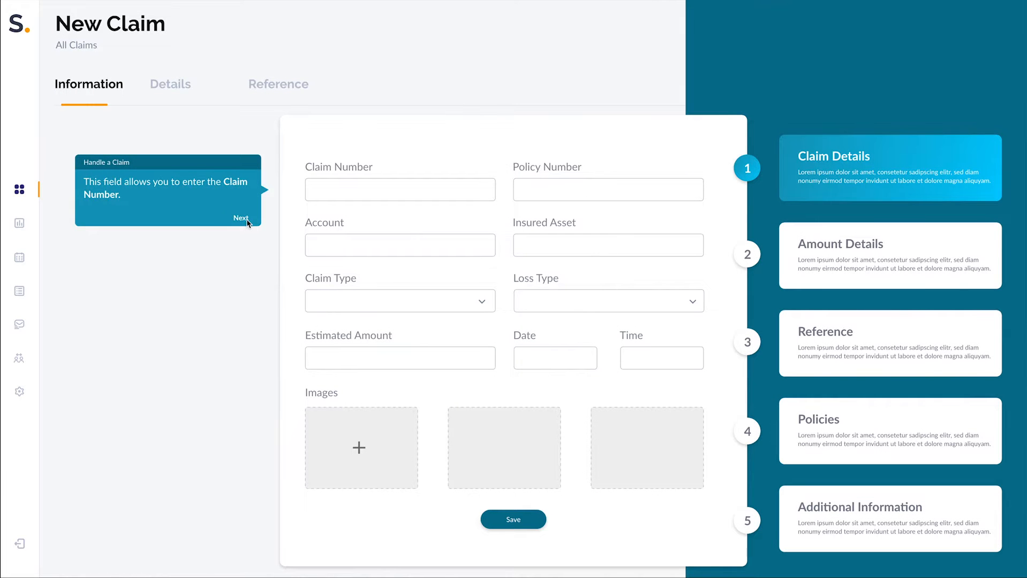
pyautogui.click(241, 217)
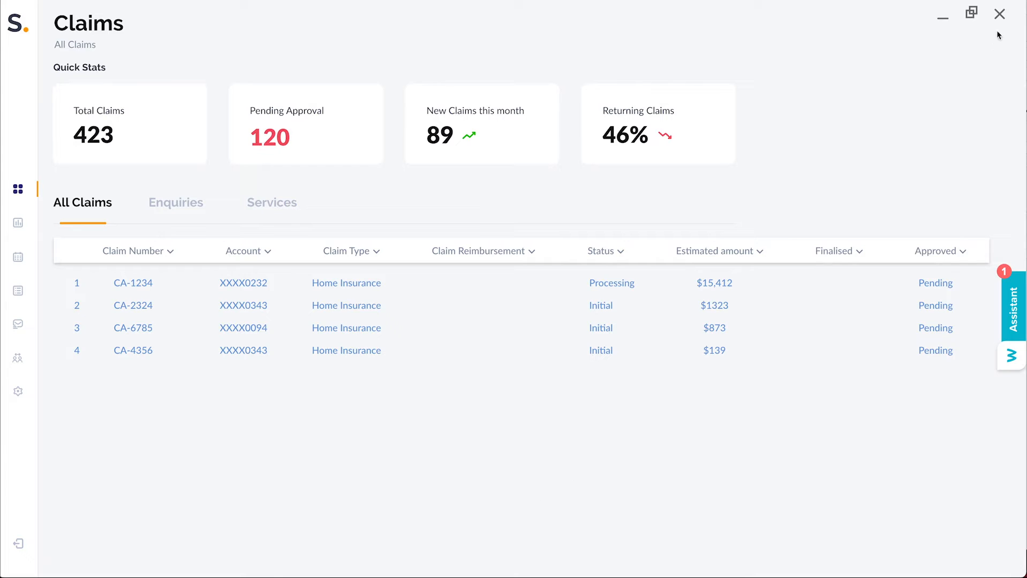
# - Close QuickInsurance and open the assistant's pending notification from the desktop edge
pyautogui.click(998, 12)
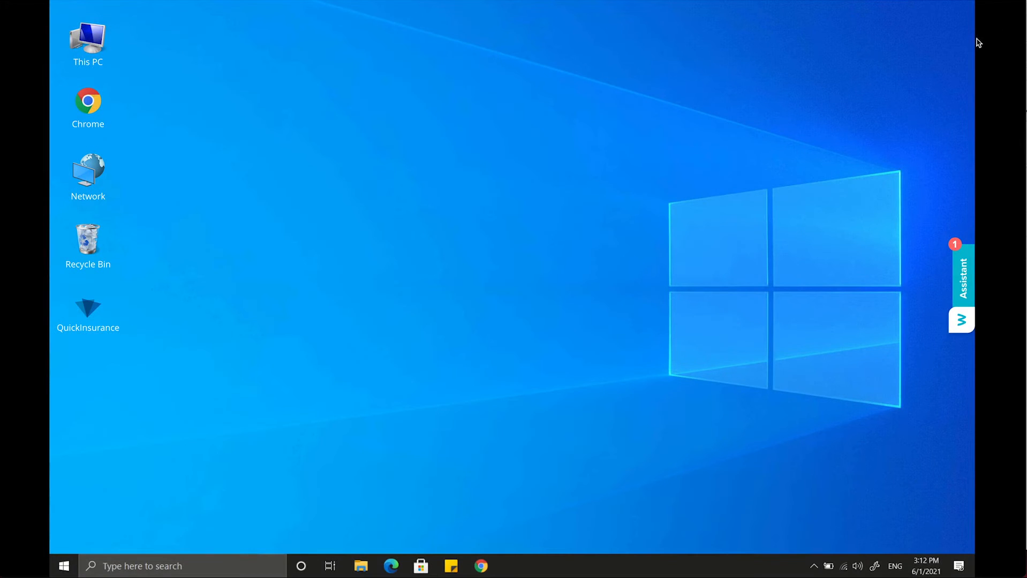
pyautogui.moveTo(960, 278)
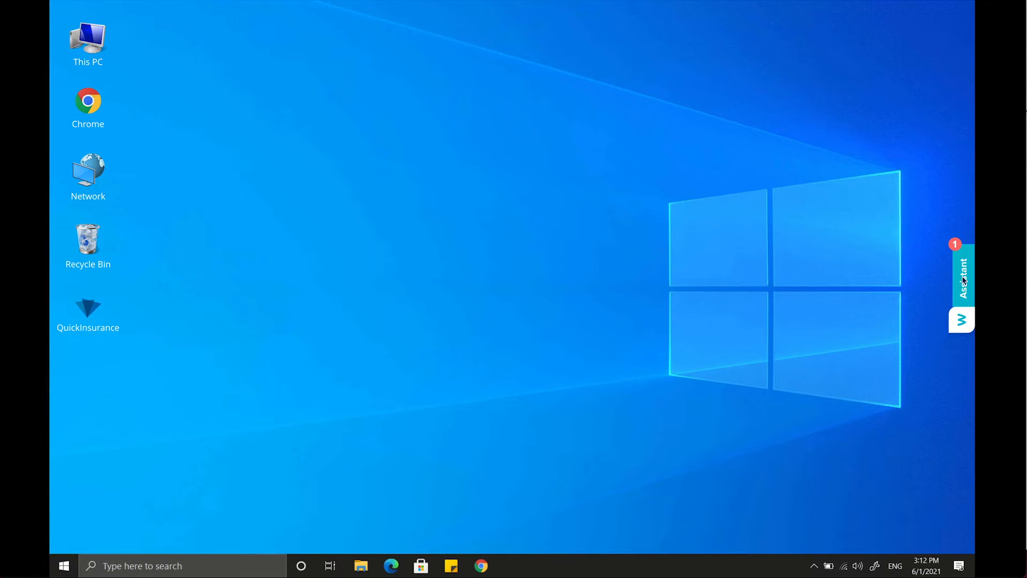
pyautogui.click(961, 275)
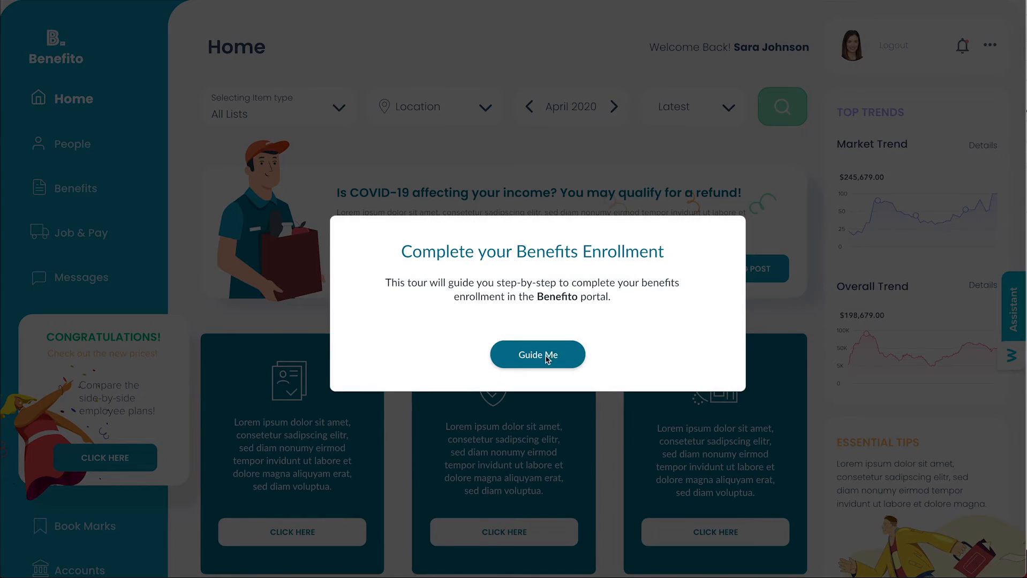
# - Start the 'Complete your Benefits Enrollment' tour with Guide Me in Benefito
pyautogui.click(537, 355)
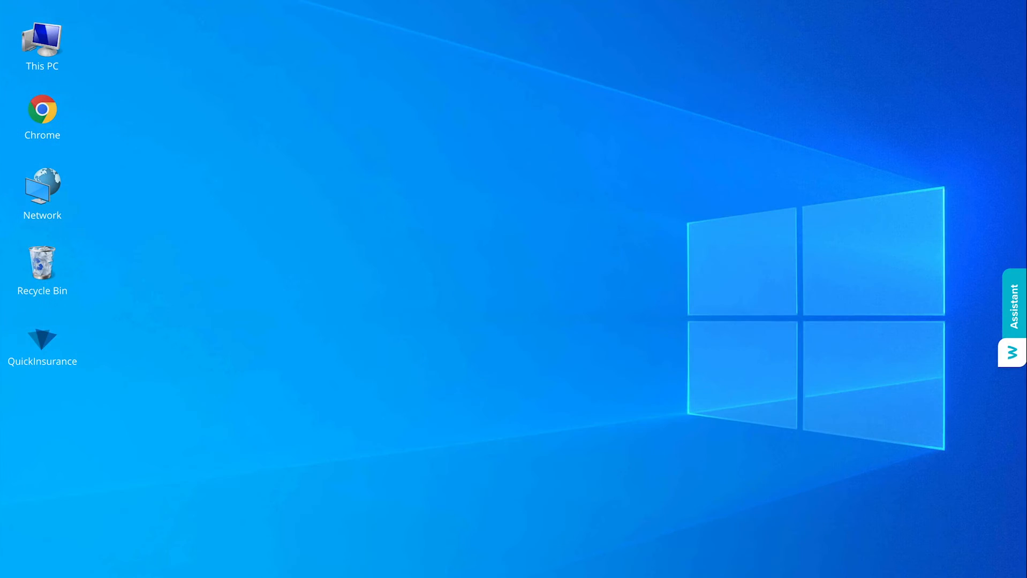
pyautogui.moveTo(634, 502)
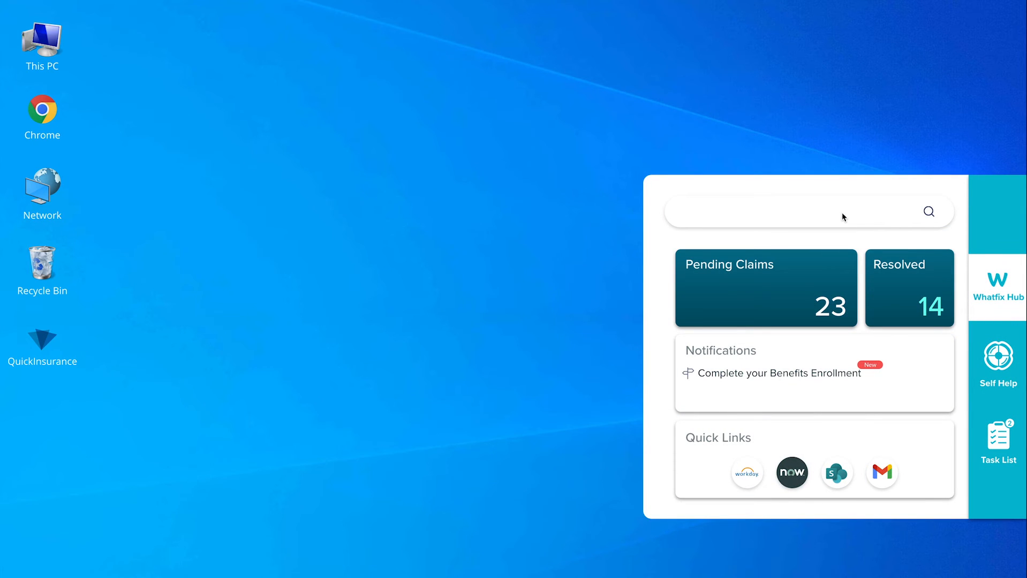
# - Search the Whatfix Hub for 'Expenses' and open the Expenso dashboard from Quick Links
pyautogui.write('Expenses')
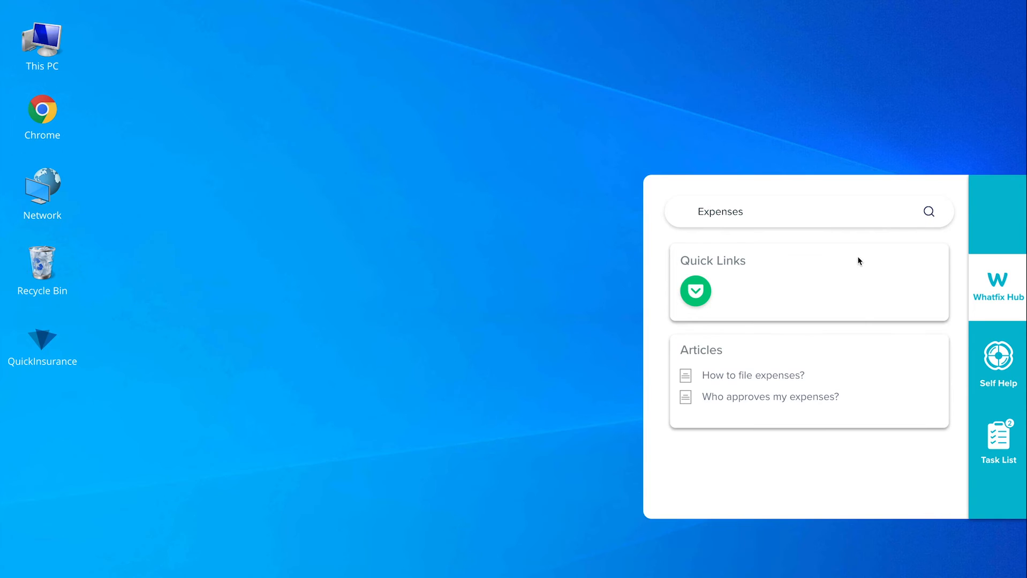
pyautogui.click(696, 292)
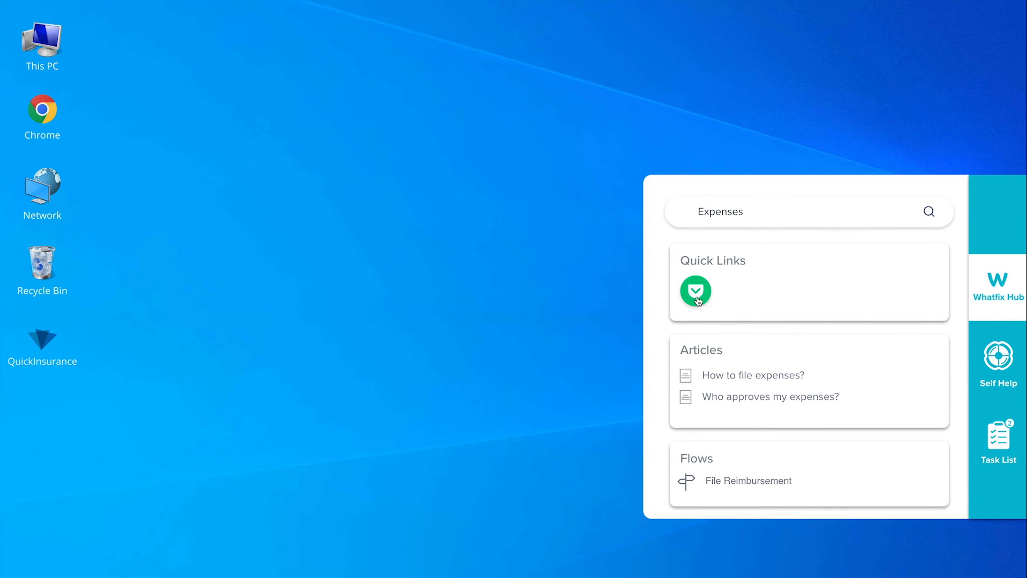
pyautogui.click(696, 291)
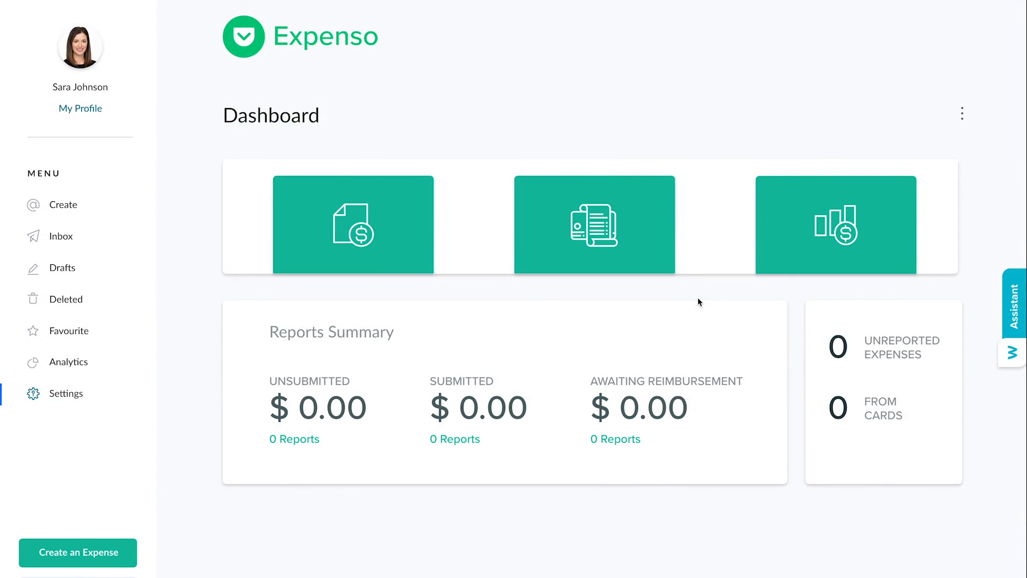
pyautogui.moveTo(706, 362)
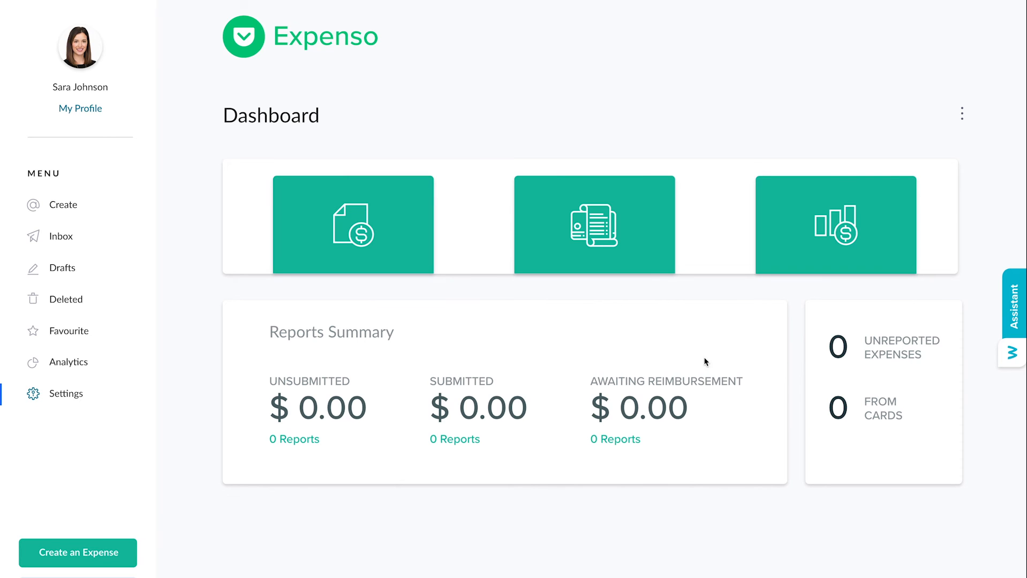
pyautogui.moveTo(701, 366)
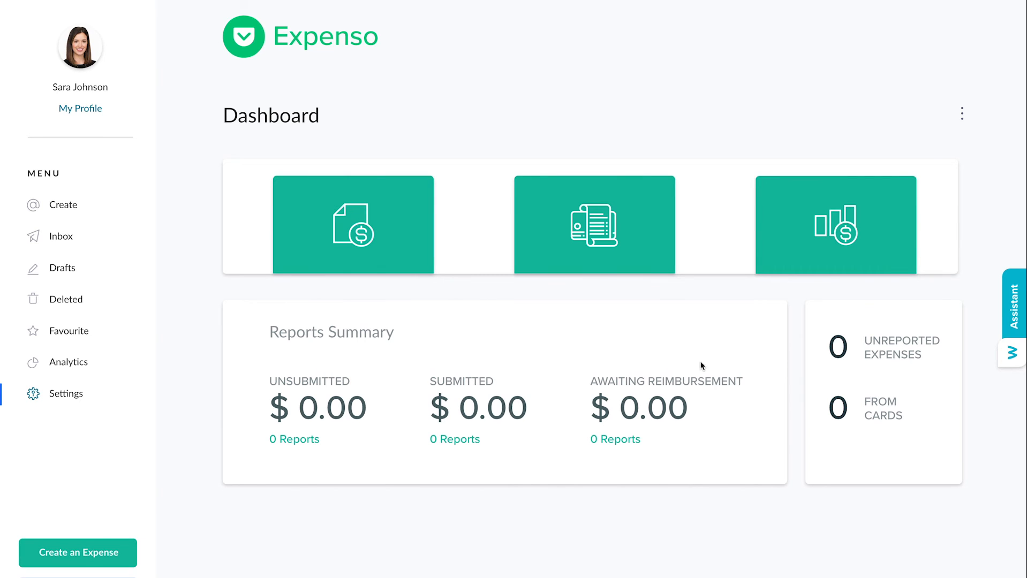